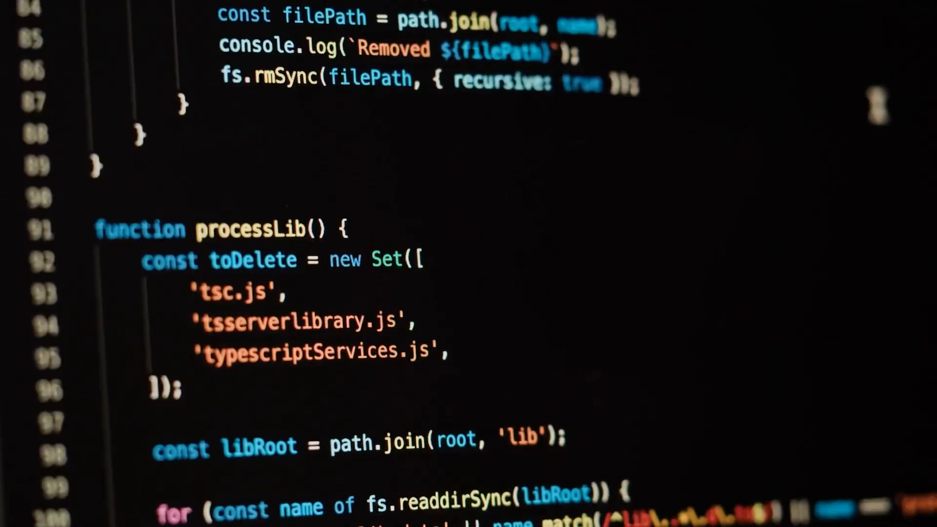
scroll(down, 3)
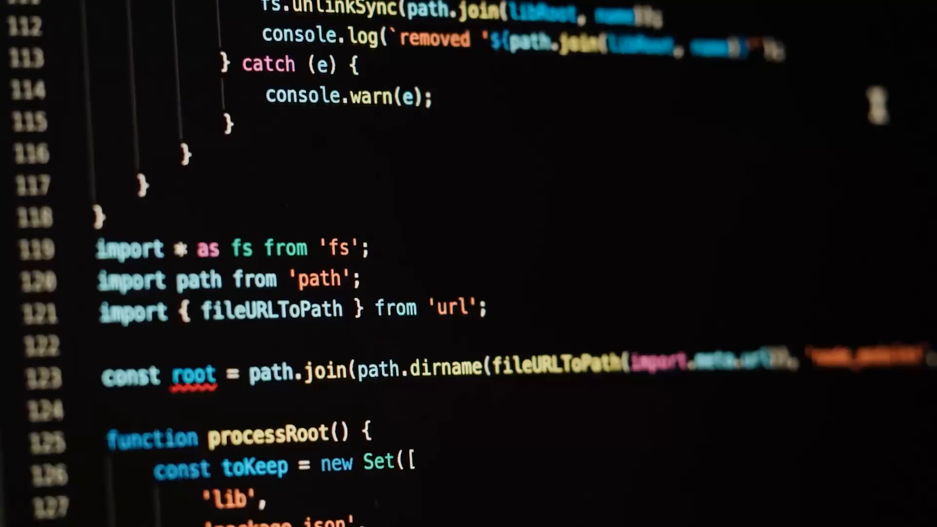